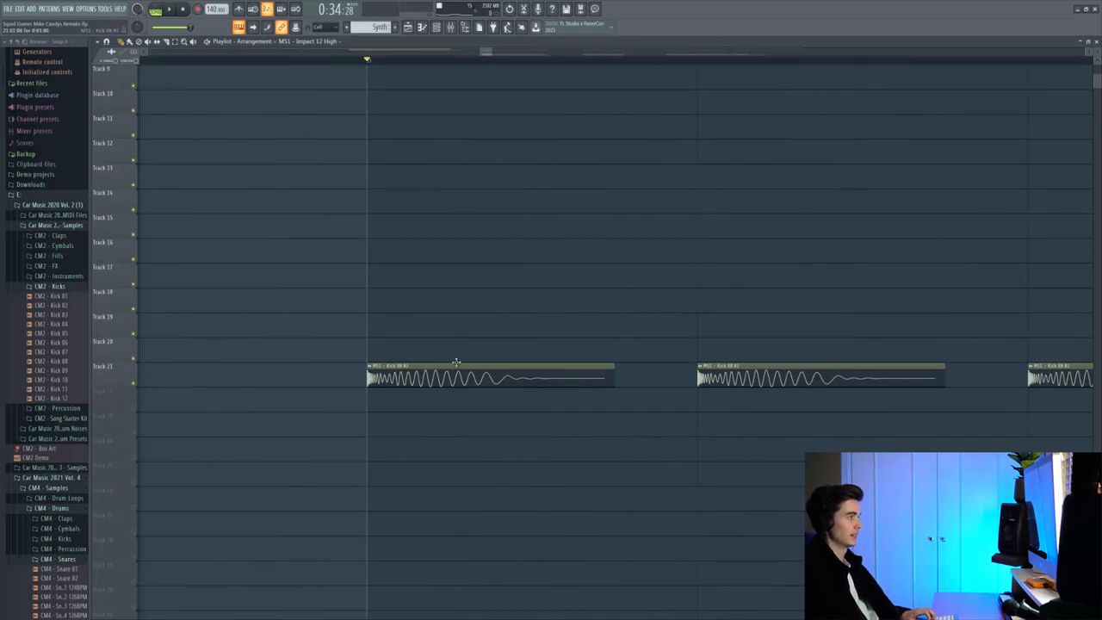
{"action": "mouse_move", "coordinate": [621, 365]}
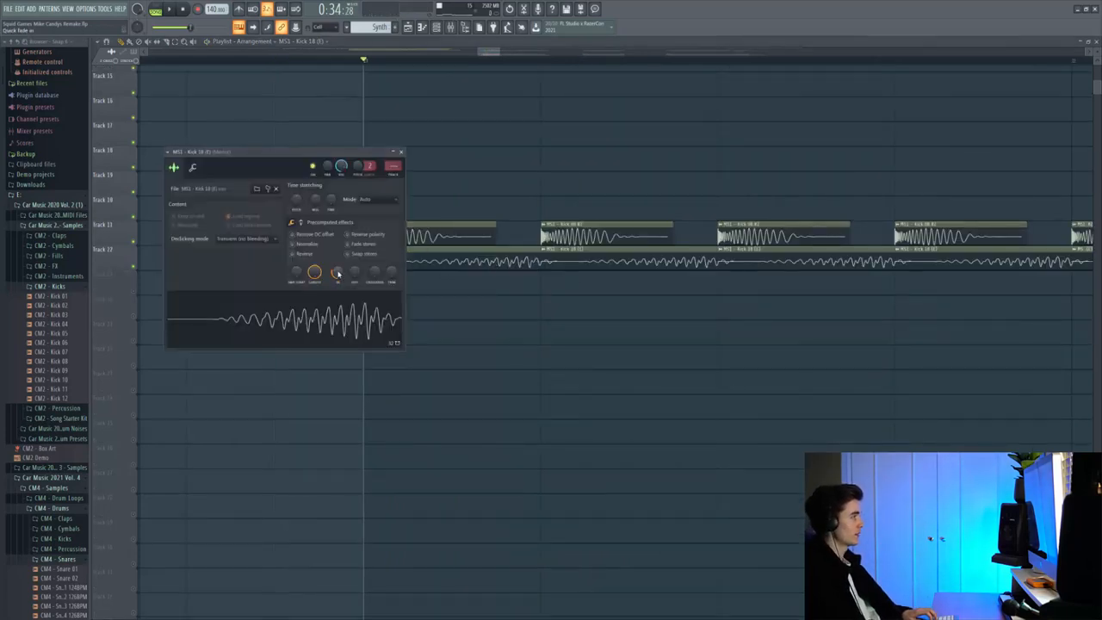
- Place the reversed bass hit clip beneath the kick rows and show its channel settings
{"action": "left_click", "coordinate": [399, 151]}
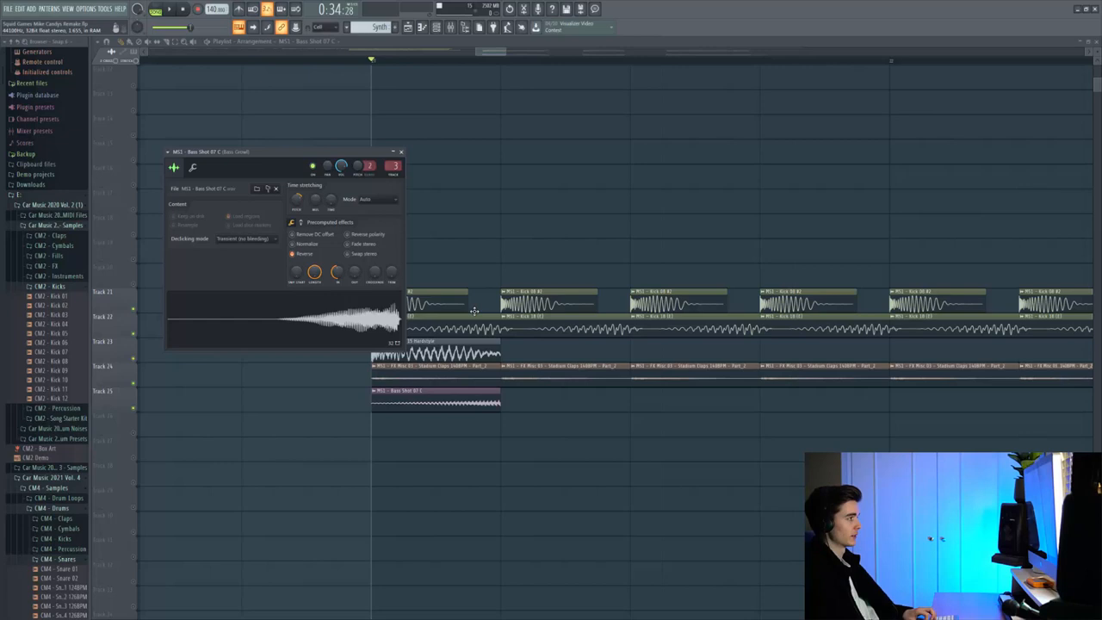
- Close the bass sample settings, leaving the reversed bass hit placed just before the drop
{"action": "left_click", "coordinate": [401, 152]}
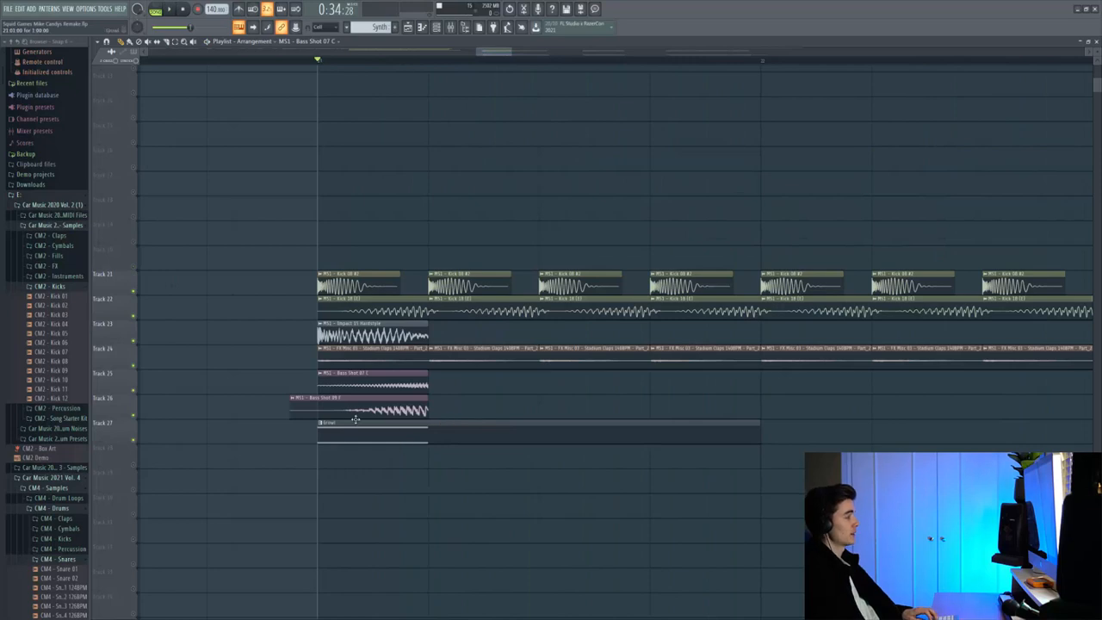
{"action": "mouse_move", "coordinate": [382, 440]}
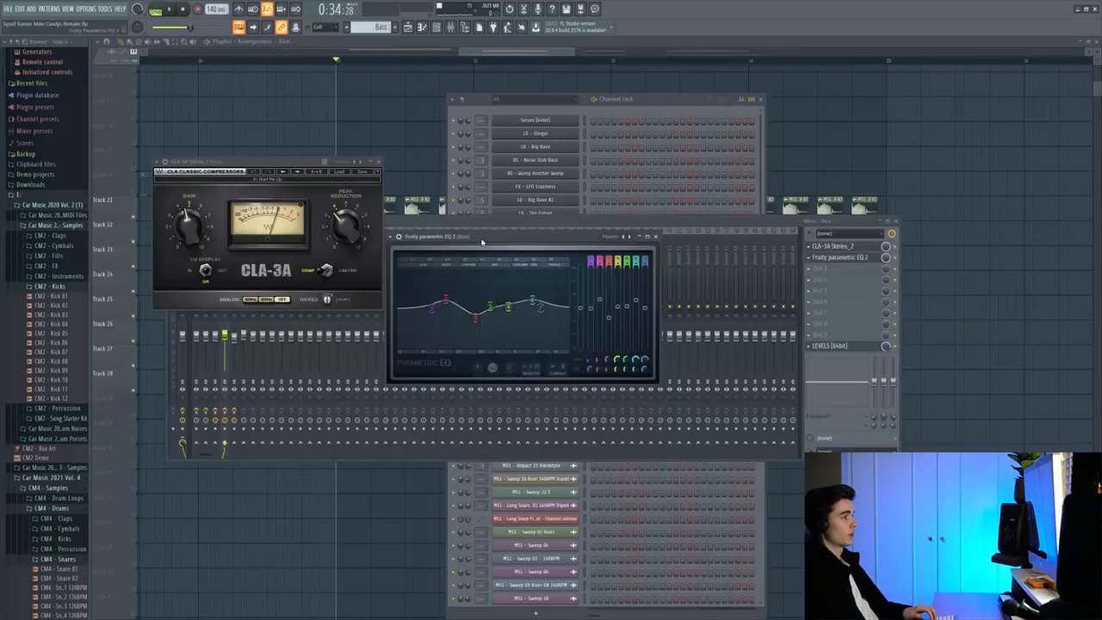
{"action": "mouse_move", "coordinate": [169, 251]}
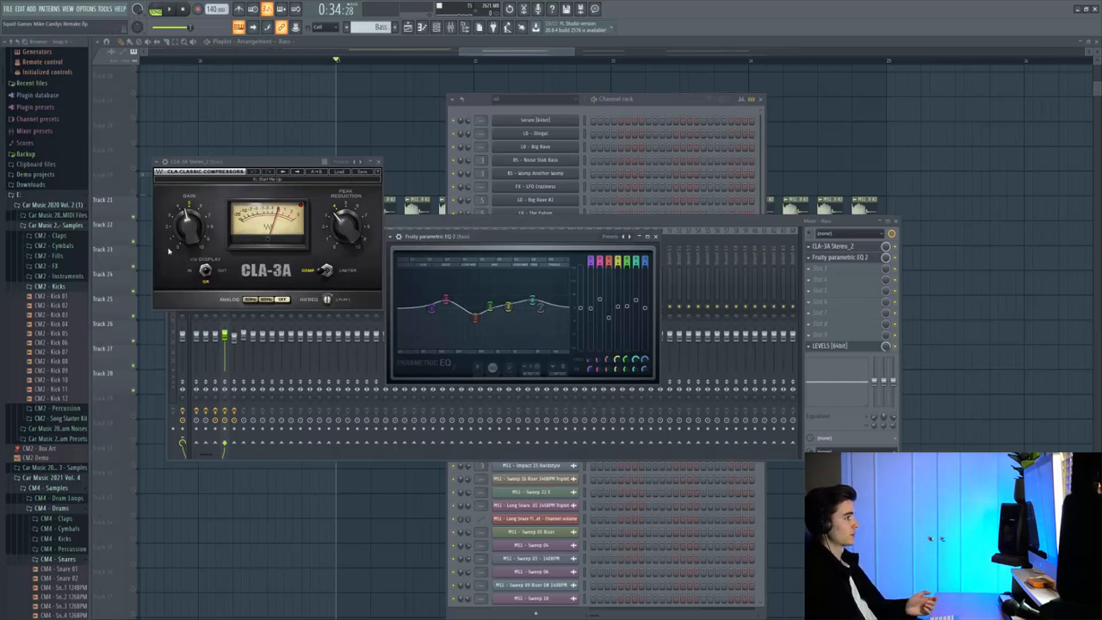